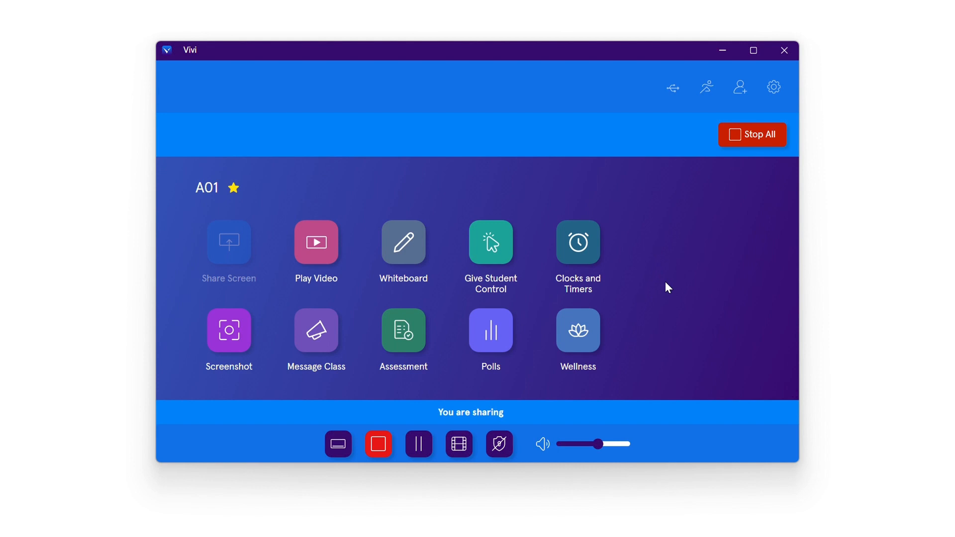
mouse_move(264, 350)
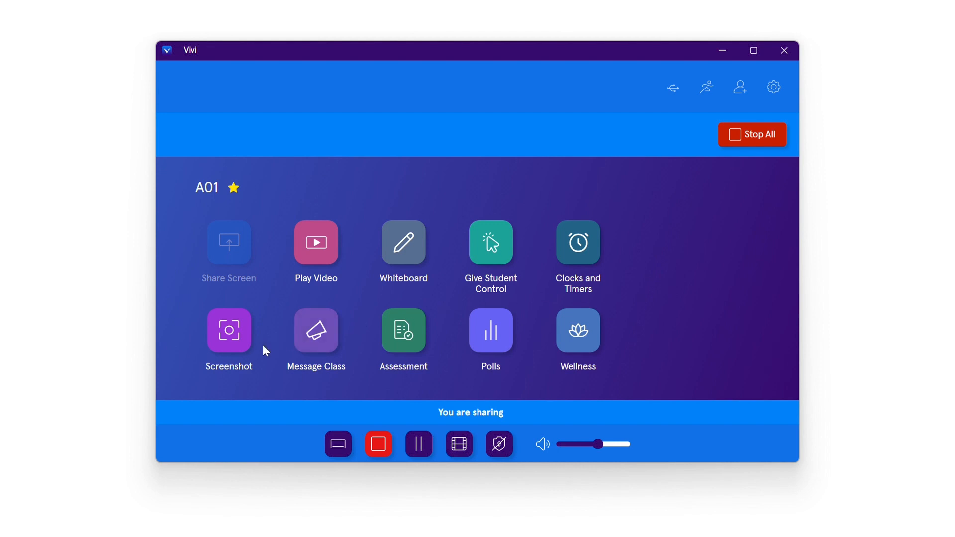
- Take a screenshot from the Screenshot tile so the 'Screenshot saved!' popup appears
click(228, 331)
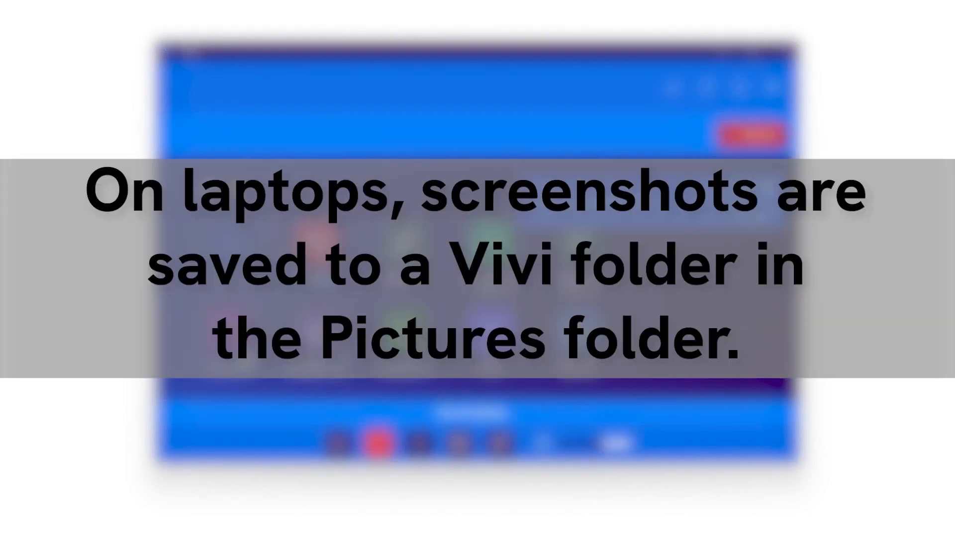
click(229, 331)
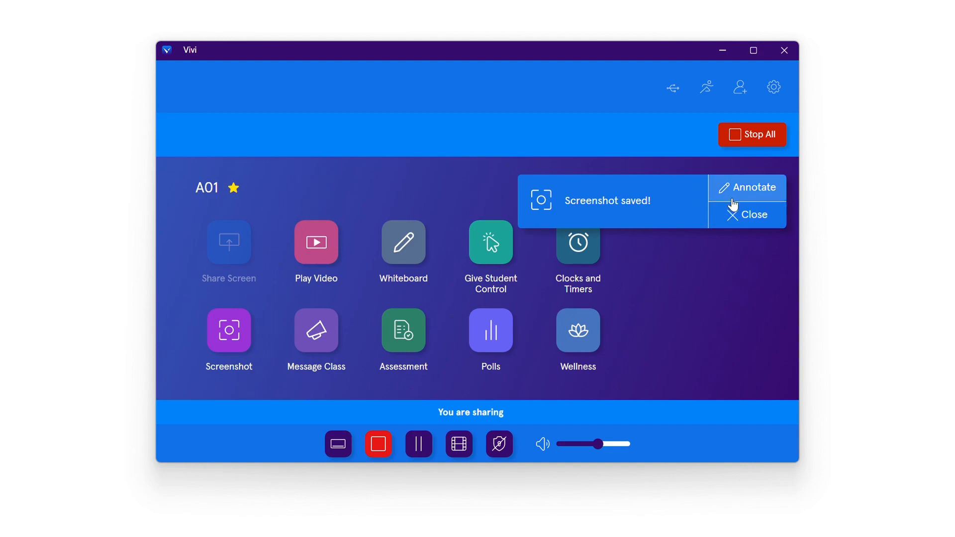
click(753, 187)
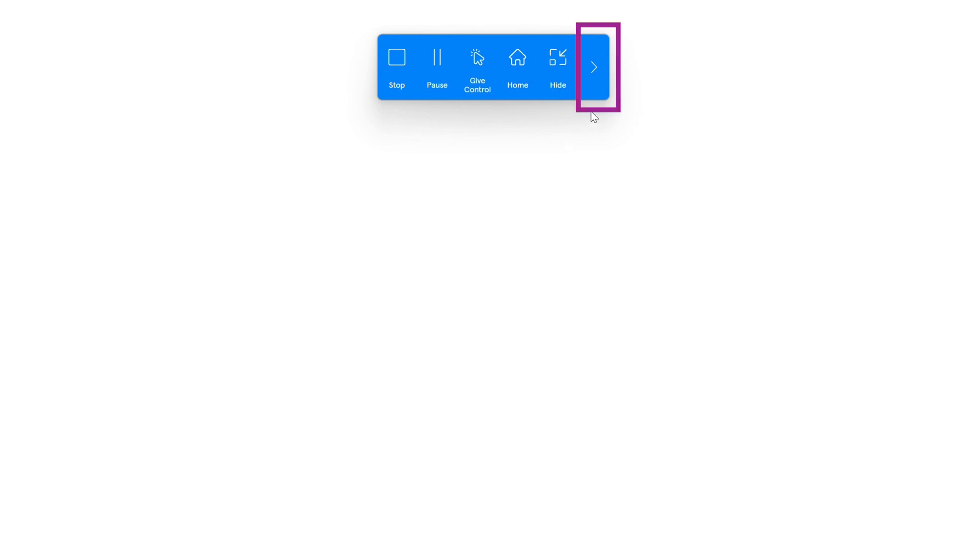
- Expand the floating sharing toolbar to show Volume, Movie Mode, Privacy Mode and Annotate
click(593, 67)
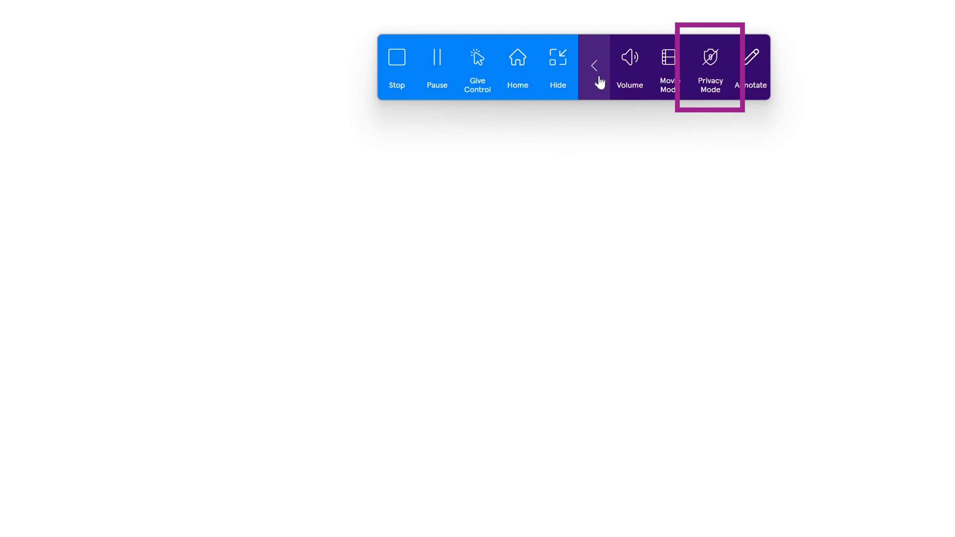